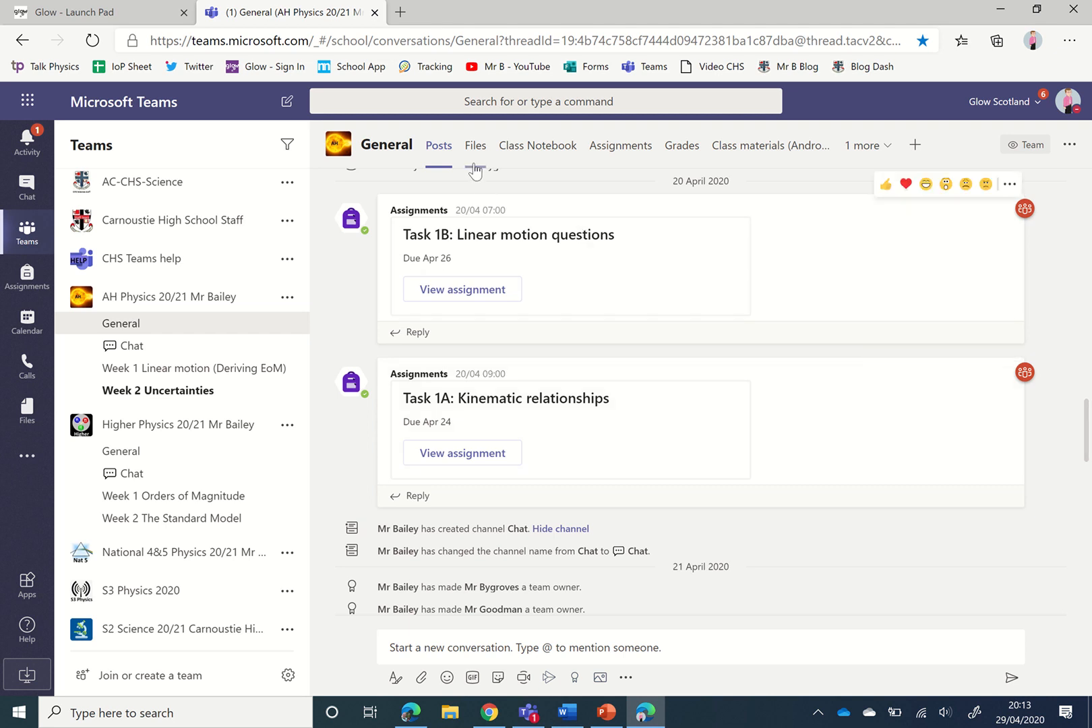
mouse_move(475, 145)
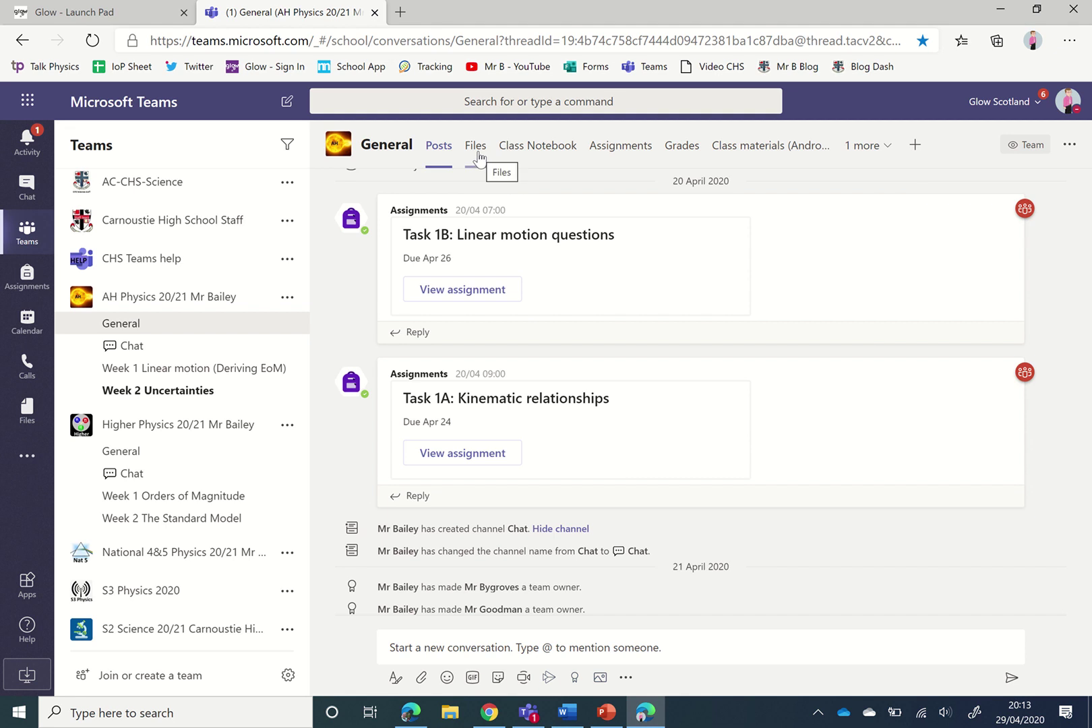
Step: Show the General channel's Files list and reveal the overflow options including Open in SharePoint
left_click(475, 144)
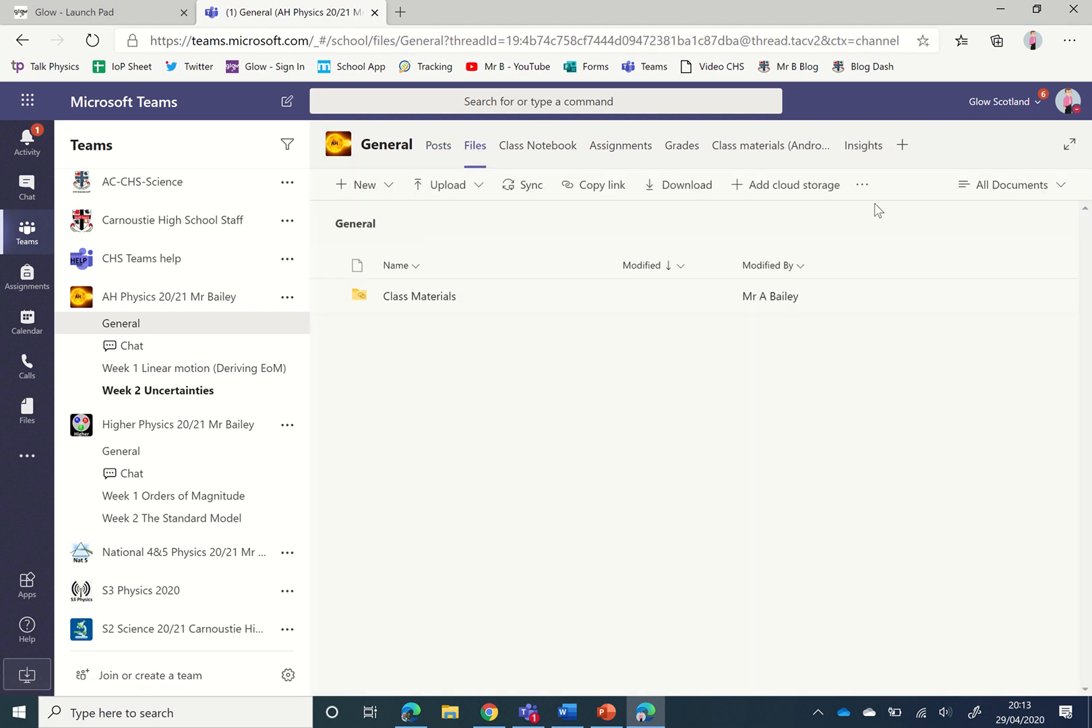
left_click(861, 185)
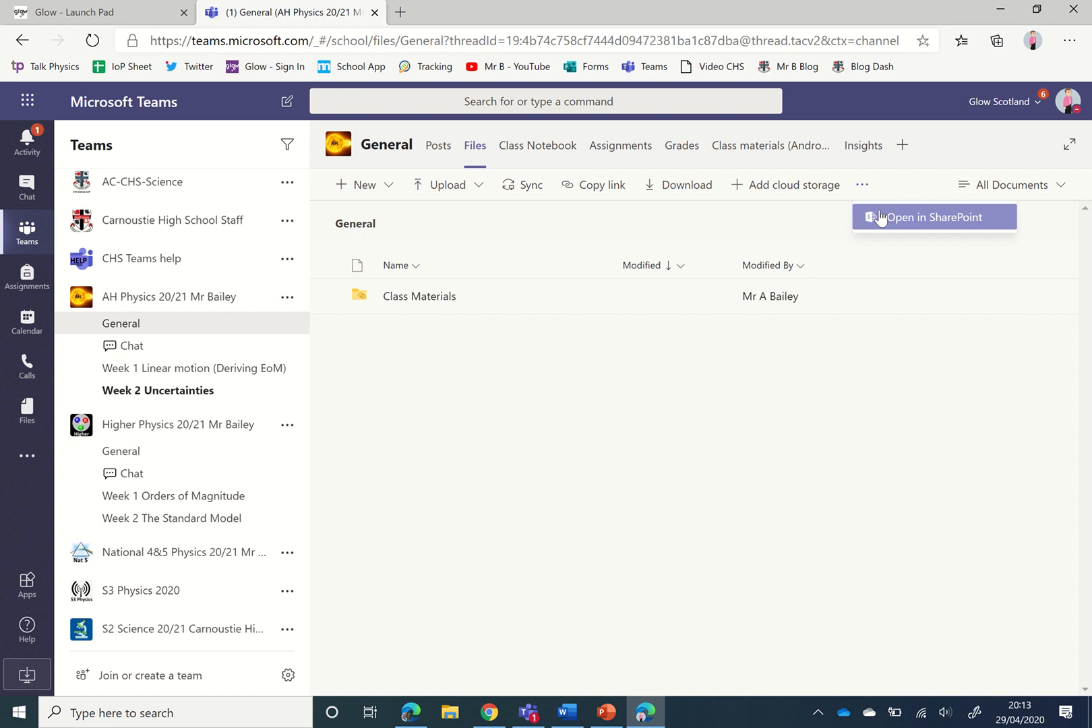
Step: Open the channel files in SharePoint and view the AH Physics site's Site contents
left_click(932, 217)
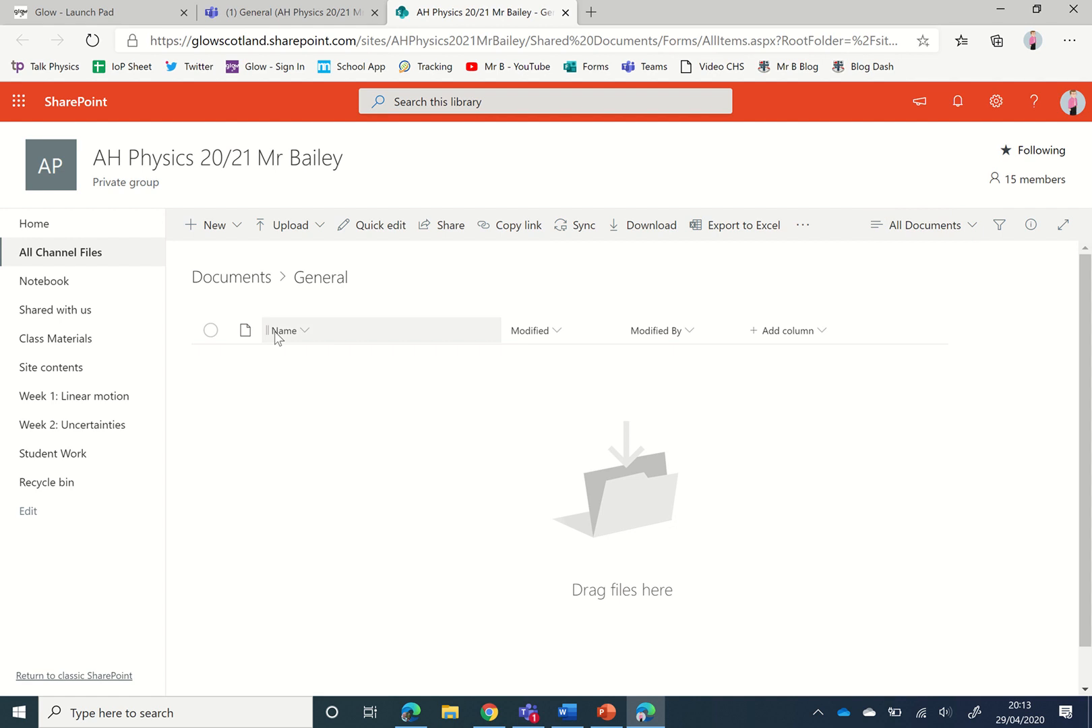
mouse_move(113, 376)
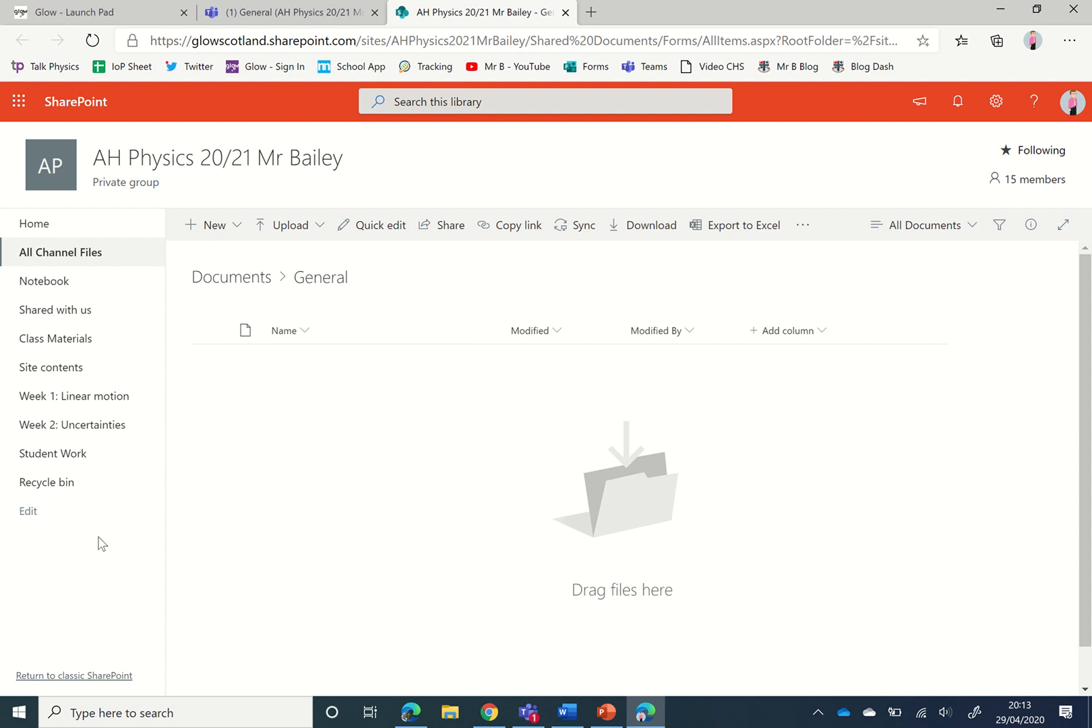
mouse_move(159, 420)
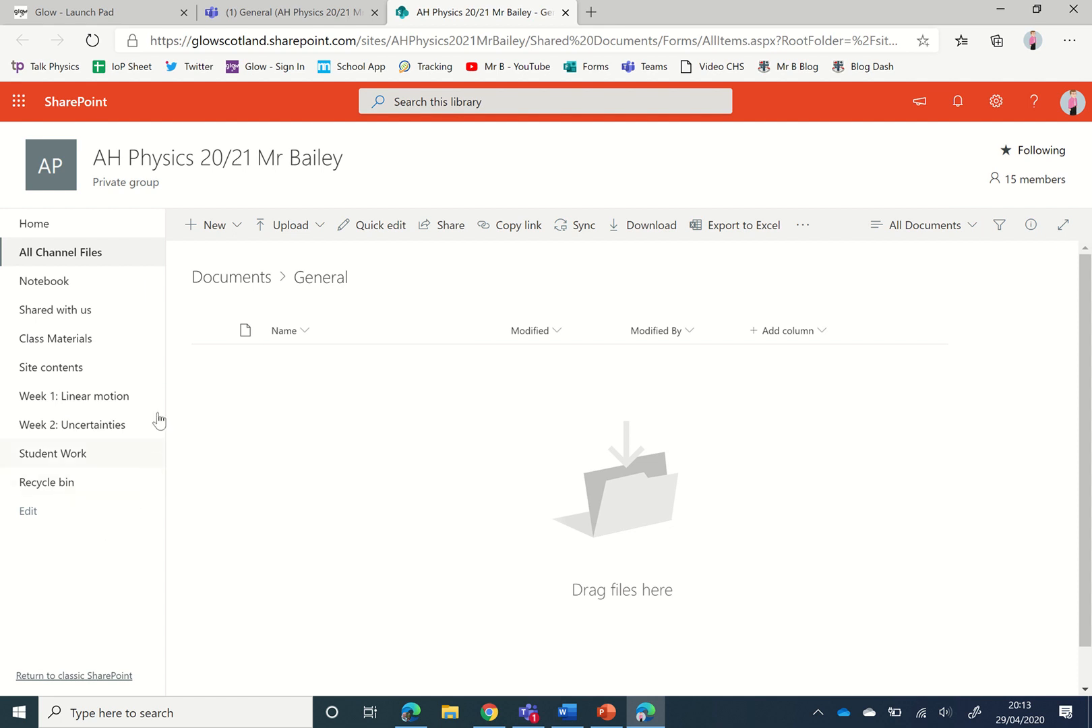
mouse_move(50, 367)
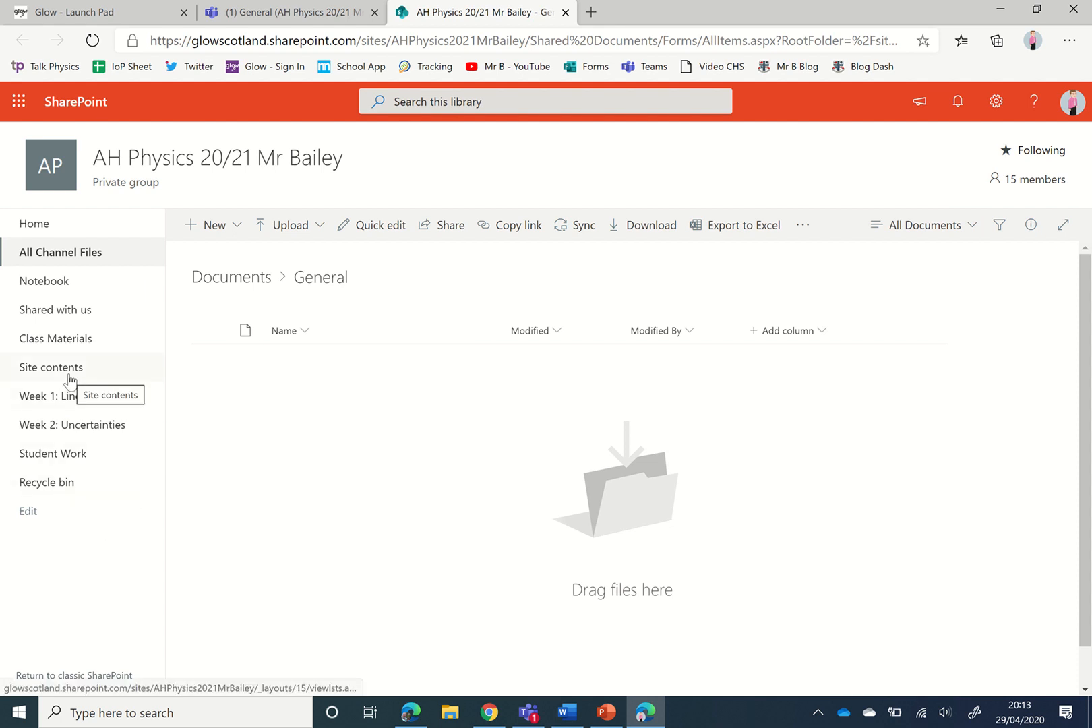
left_click(50, 366)
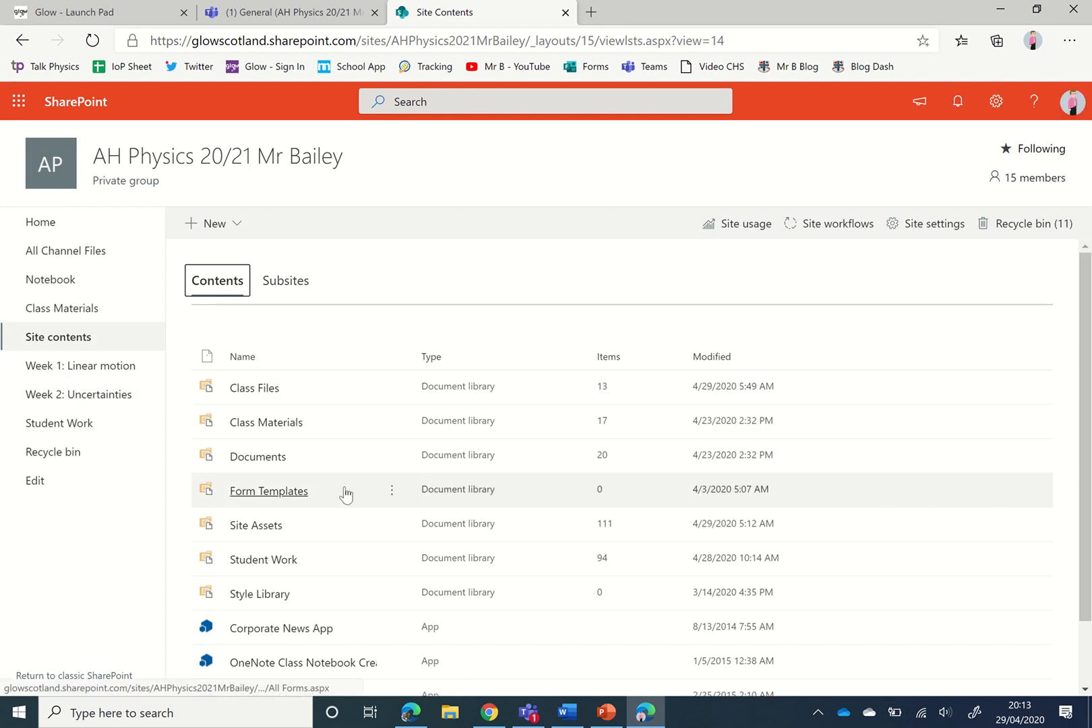
mouse_move(267, 558)
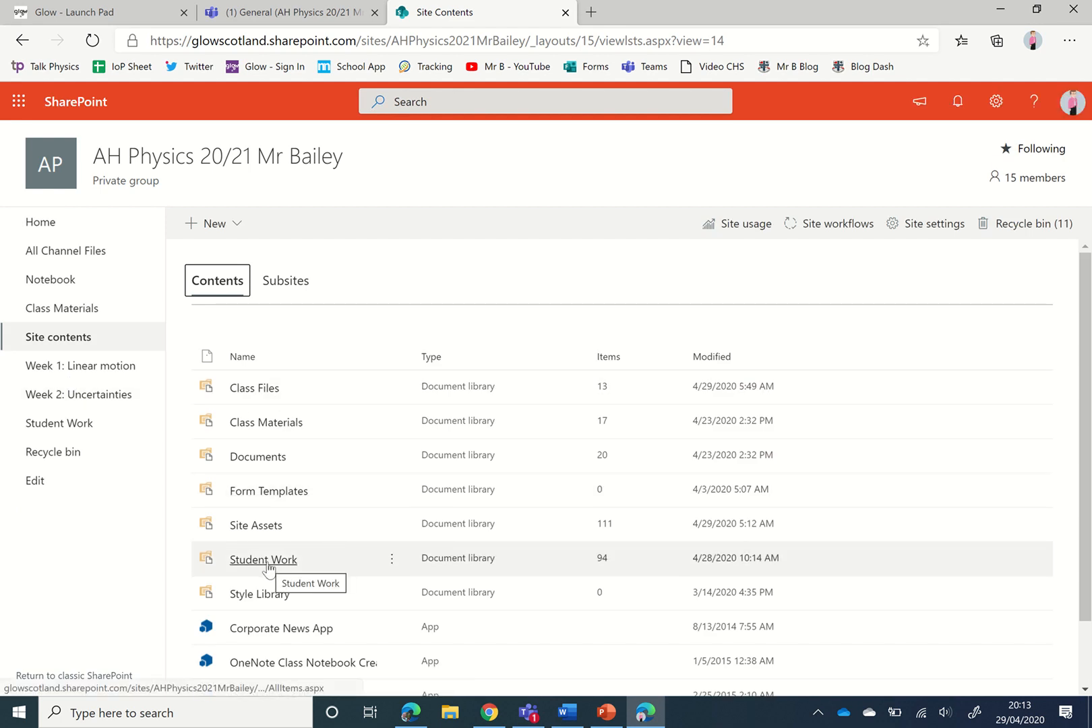
mouse_move(263, 559)
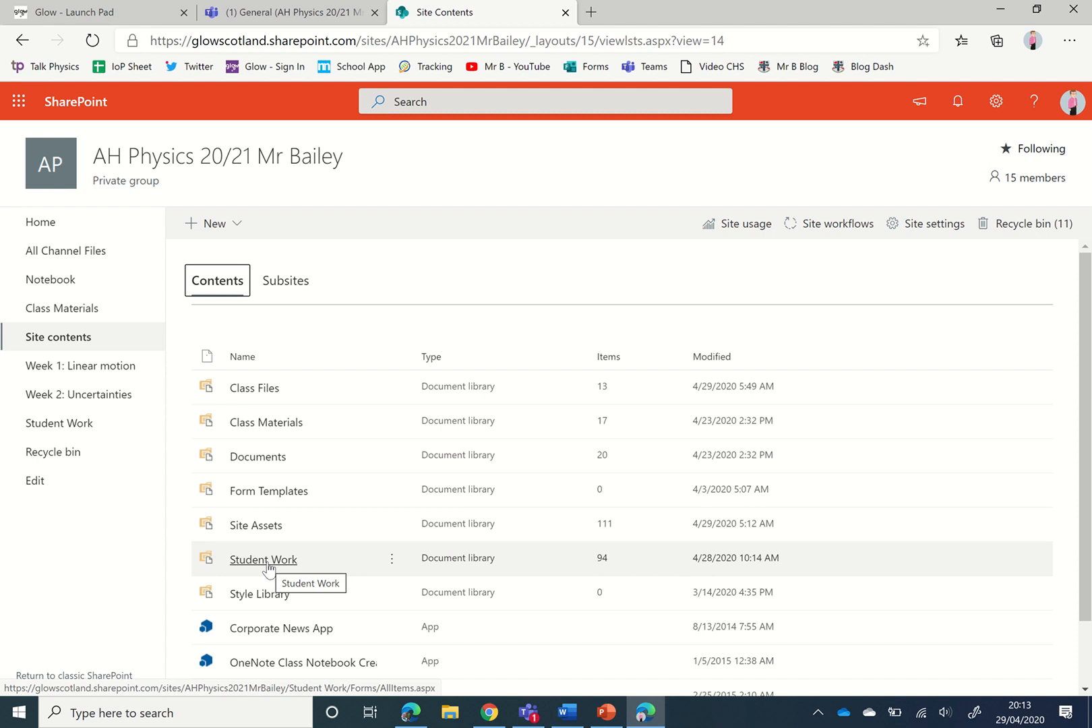
Step: Open the Student Work library with its Submitted files and Working files folders
left_click(263, 560)
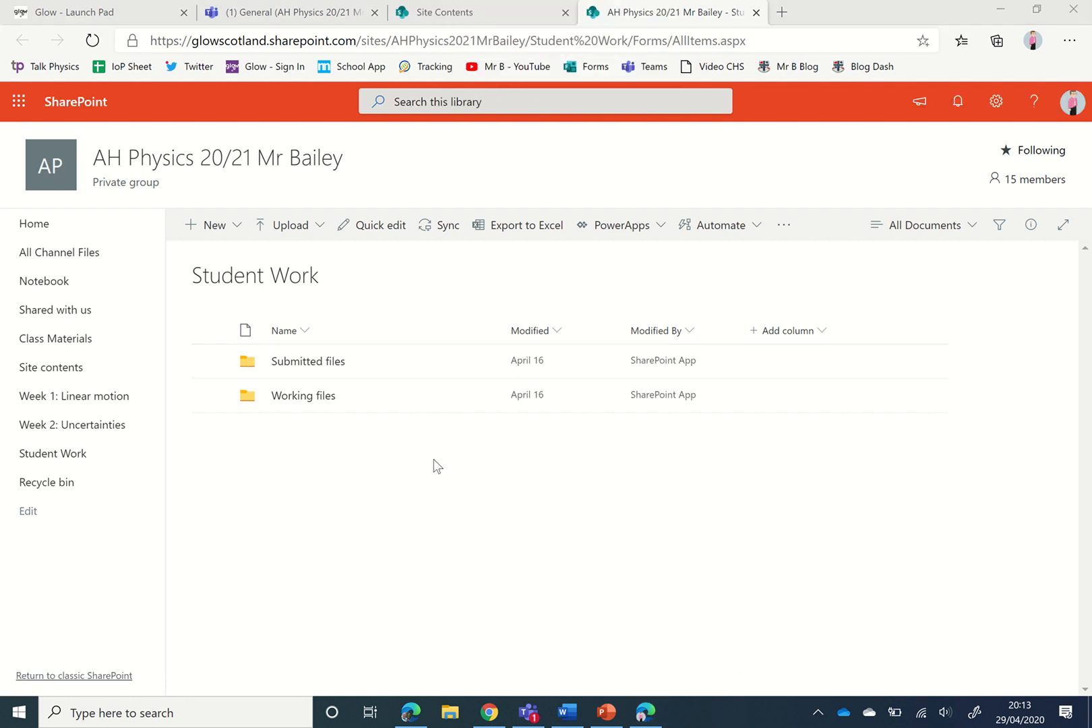
mouse_move(321, 465)
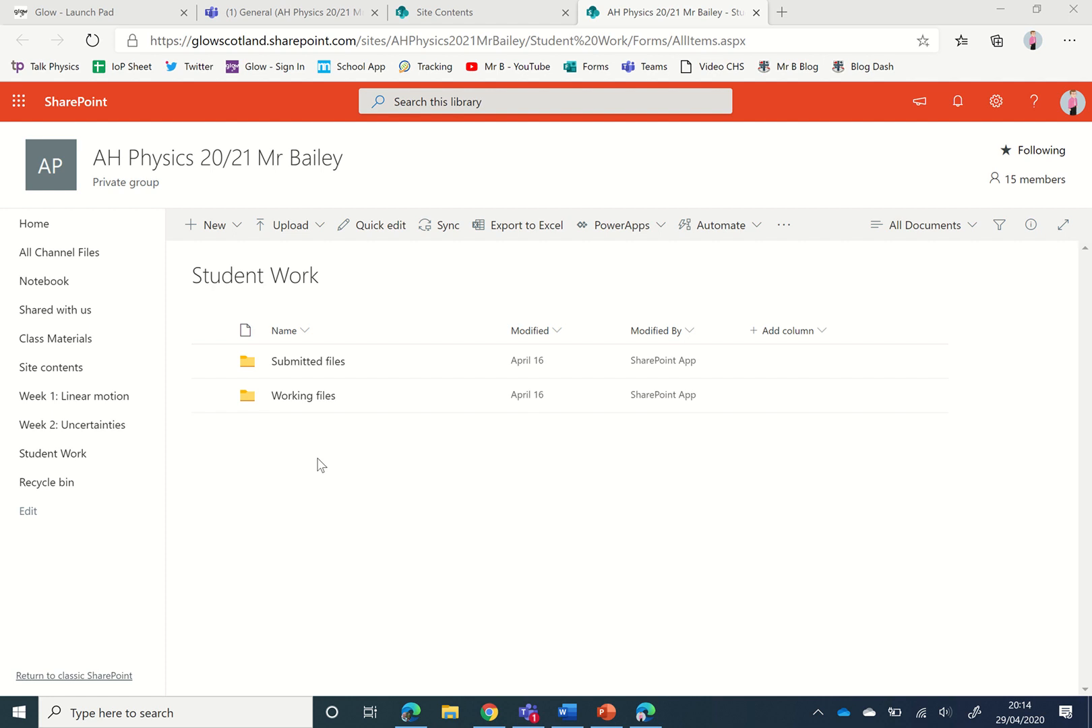
mouse_move(345, 427)
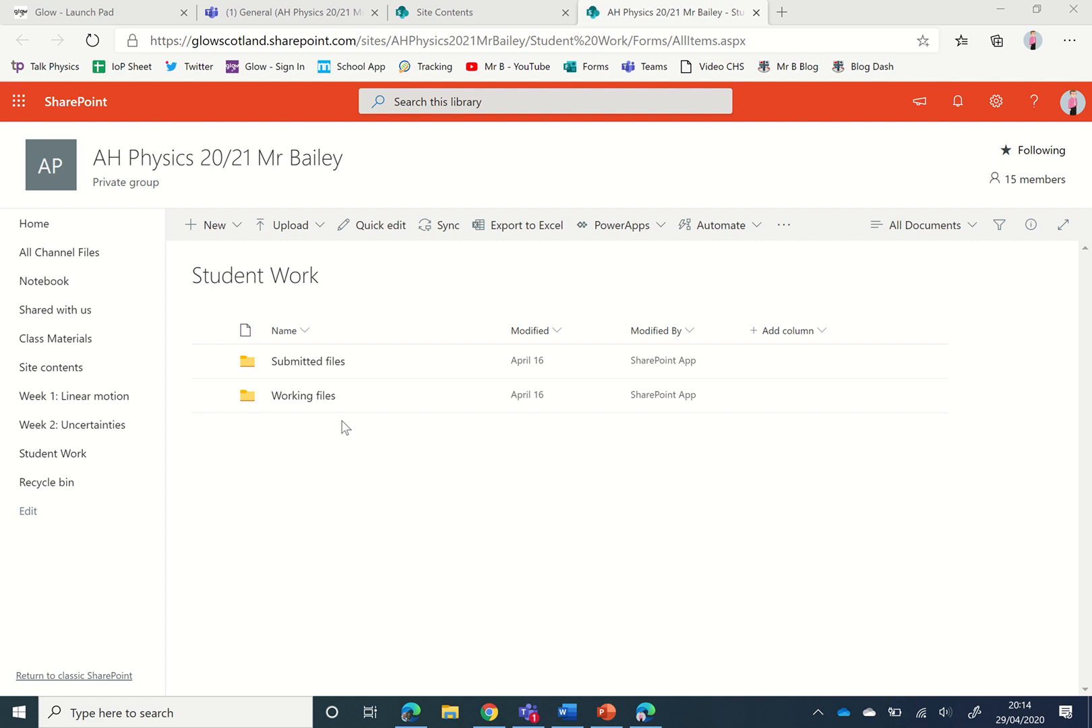
mouse_move(300, 405)
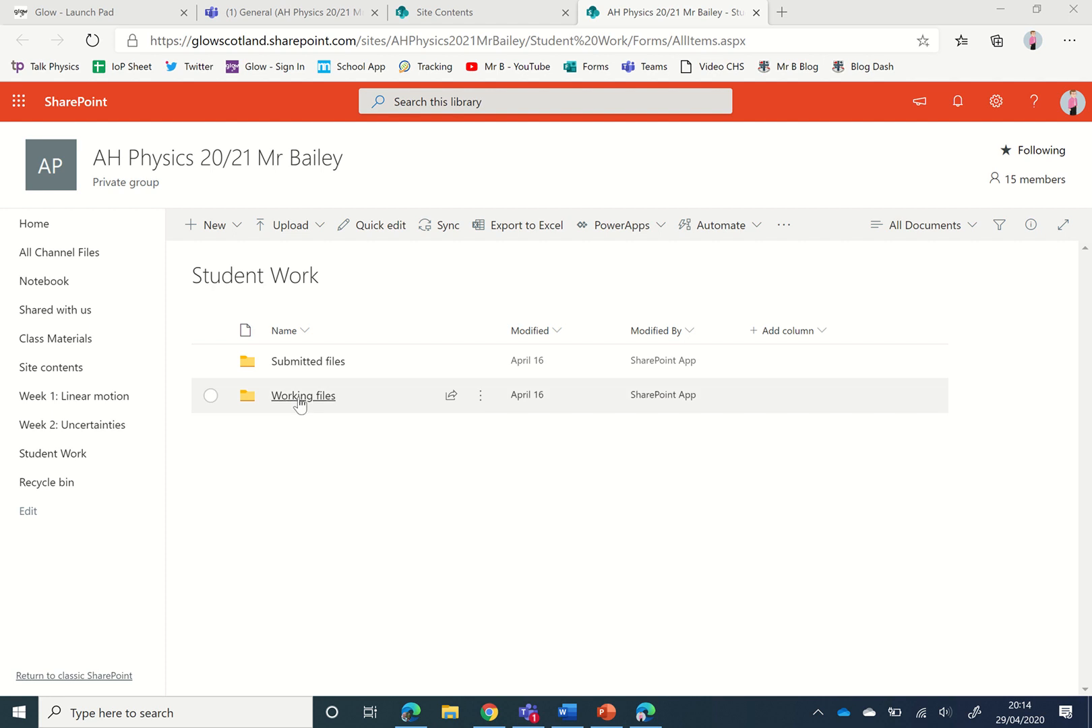
mouse_move(302, 396)
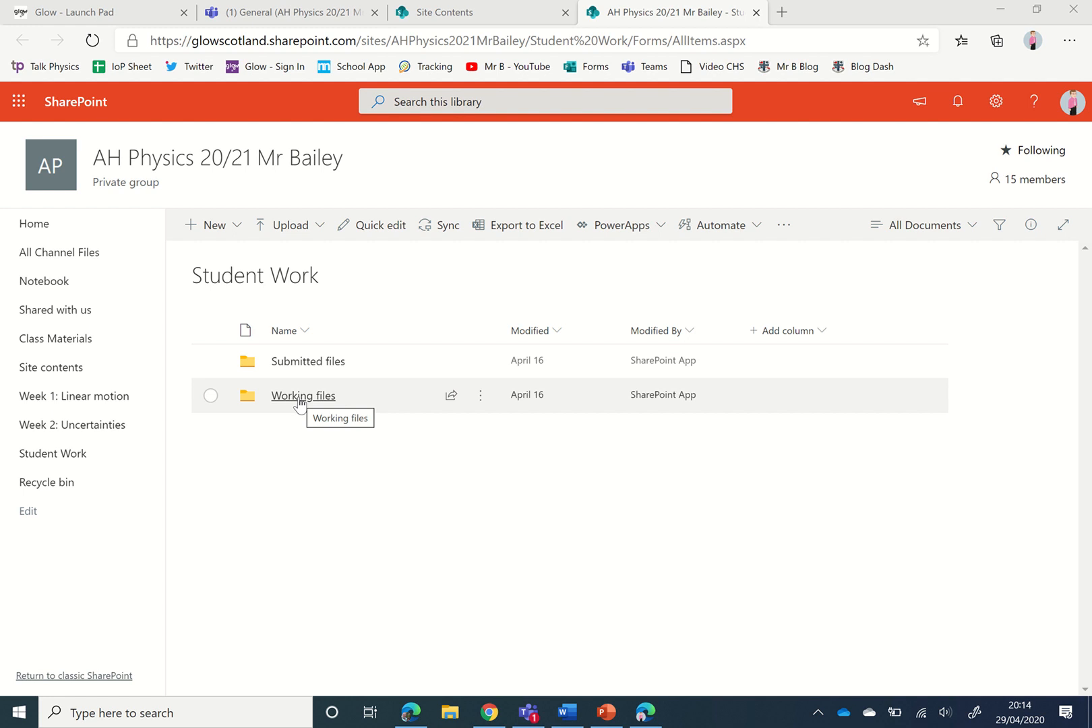
mouse_move(213, 403)
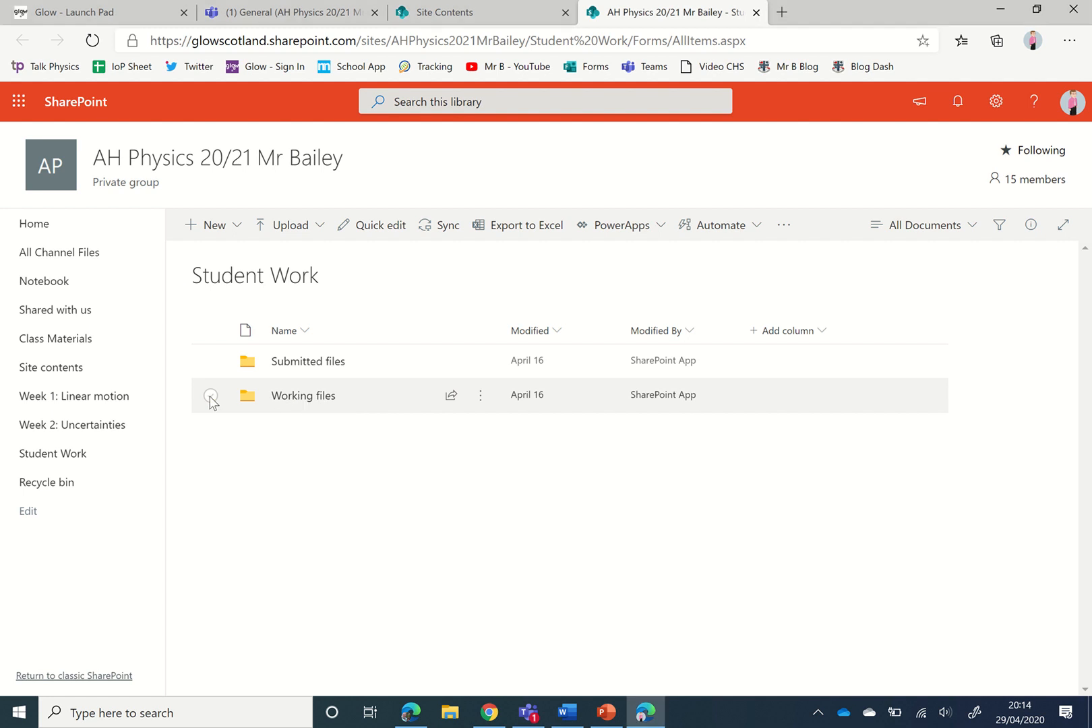
Step: Start an Alert me on the Working files folder, addressed to Mr Bailey
left_click(211, 395)
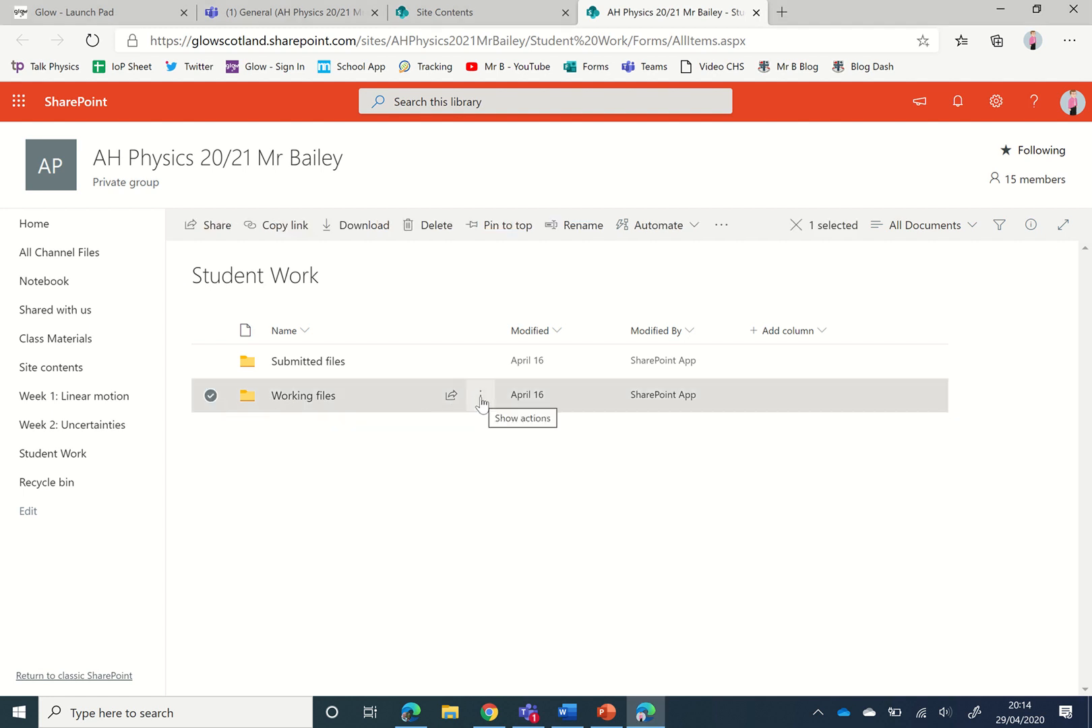
left_click(479, 395)
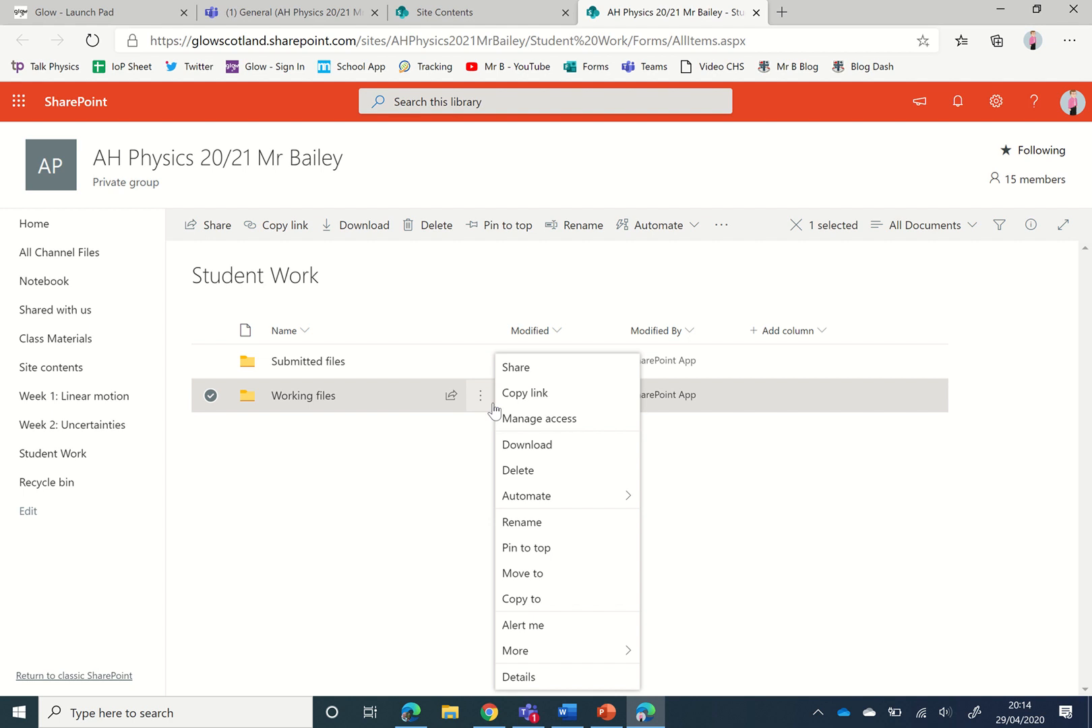
mouse_move(550, 625)
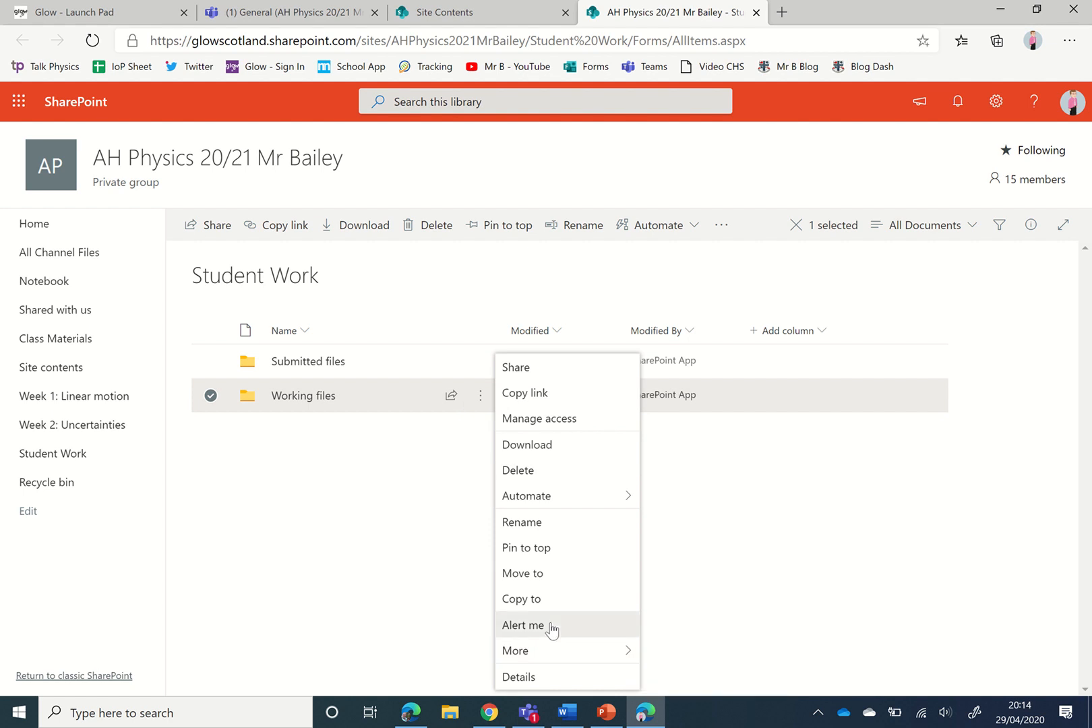
left_click(523, 625)
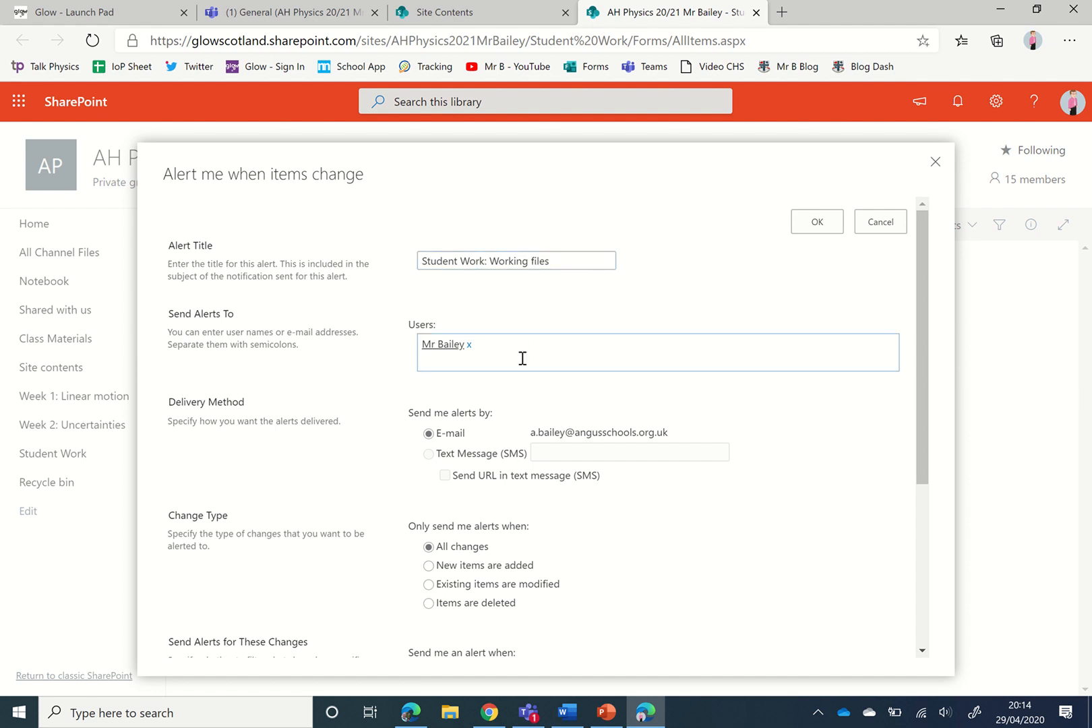
Step: Set the alert's Change Type to 'New items are added'
scroll("down", 3)
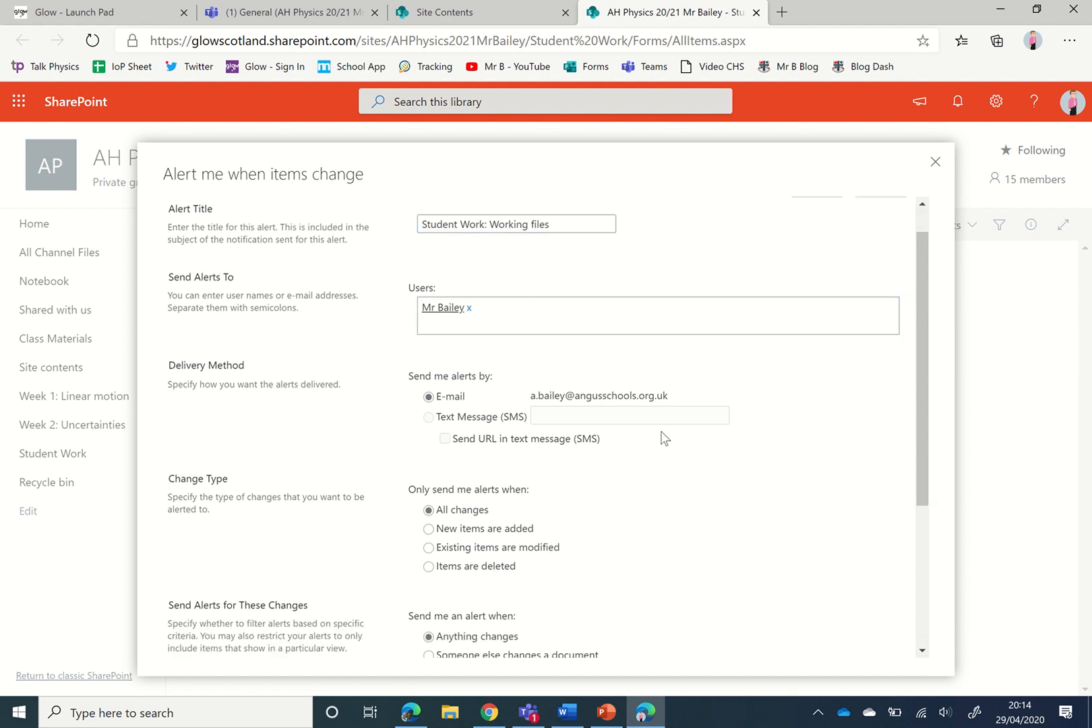
scroll("down", 3)
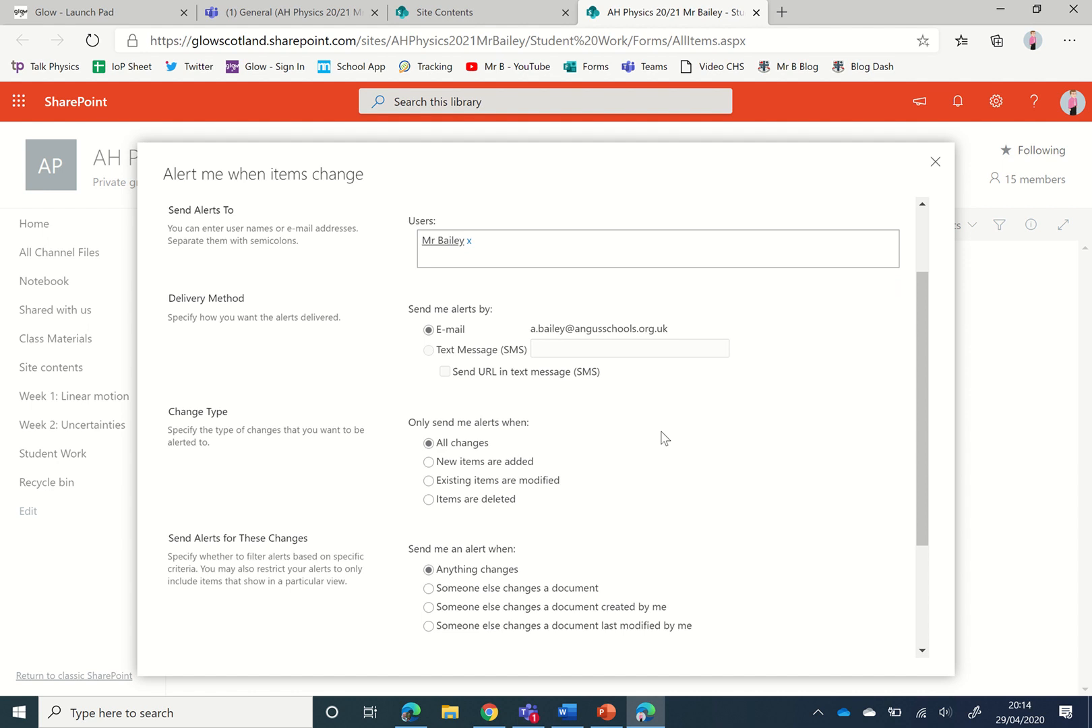
mouse_move(564, 327)
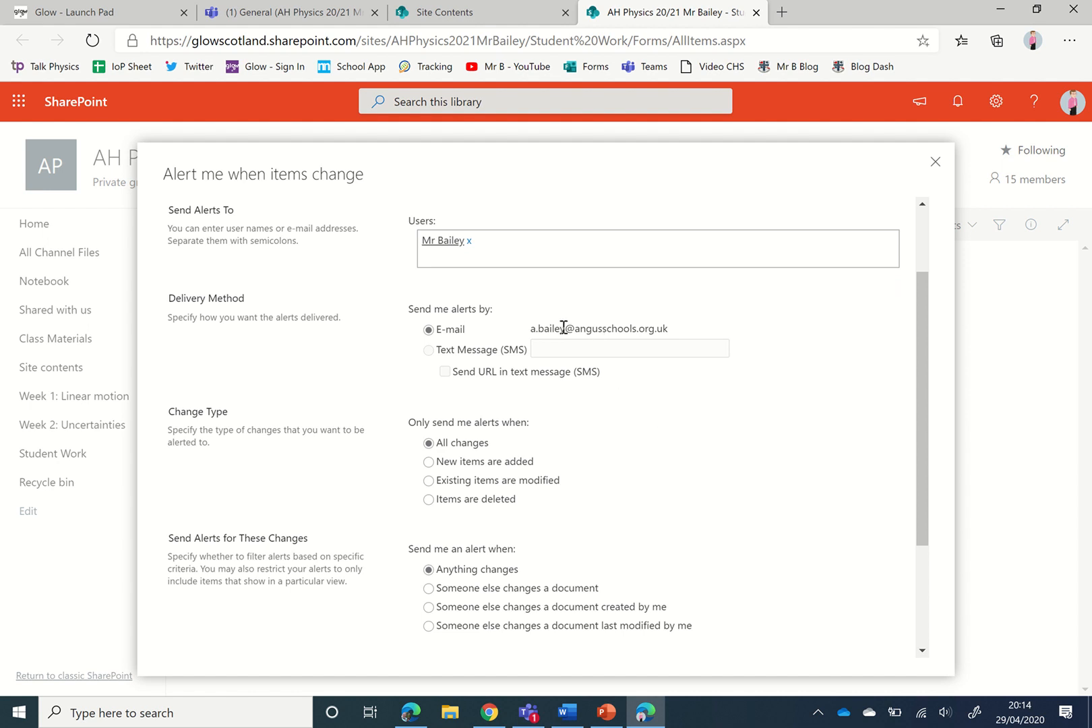
mouse_move(581, 418)
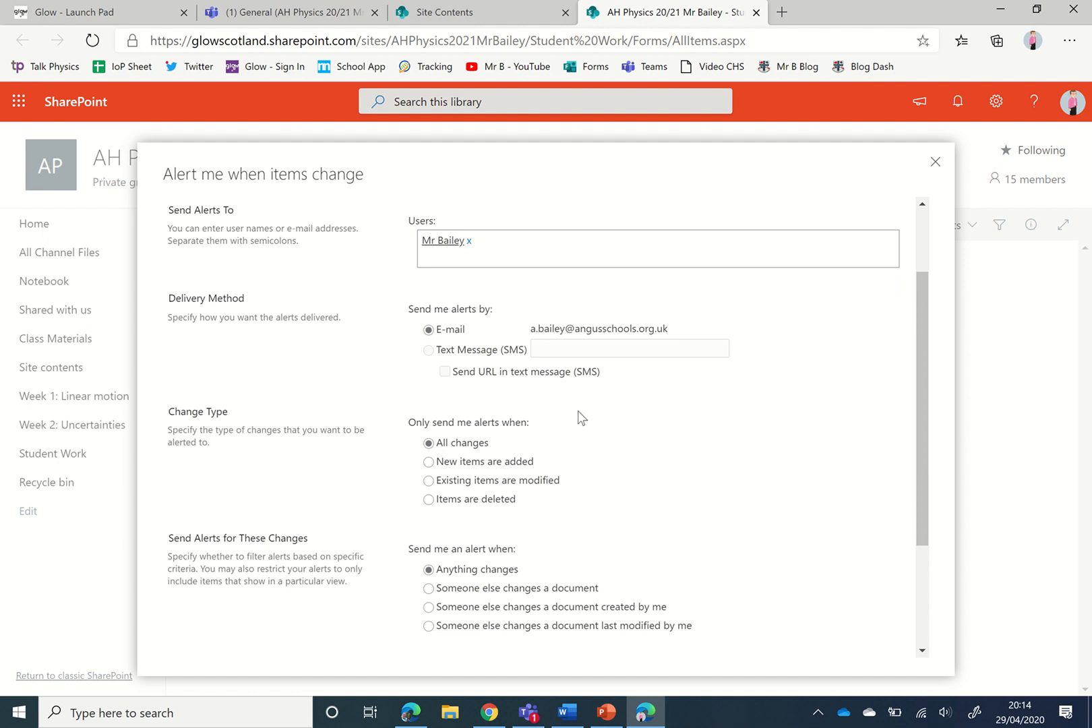
scroll("down", 3)
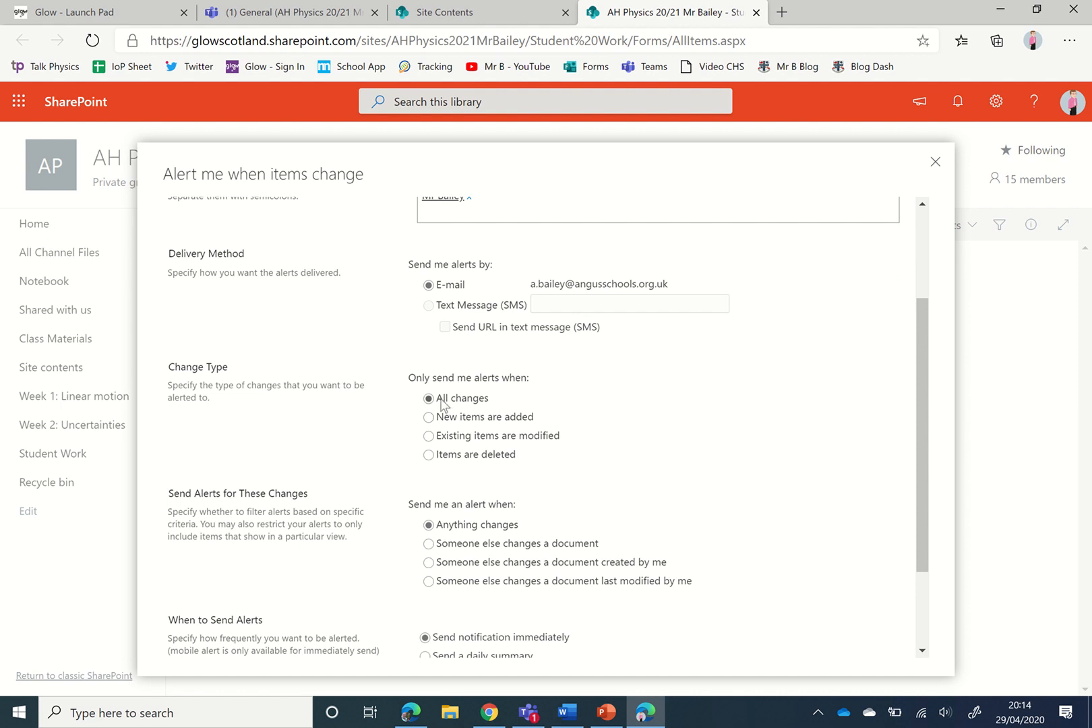
left_click(428, 416)
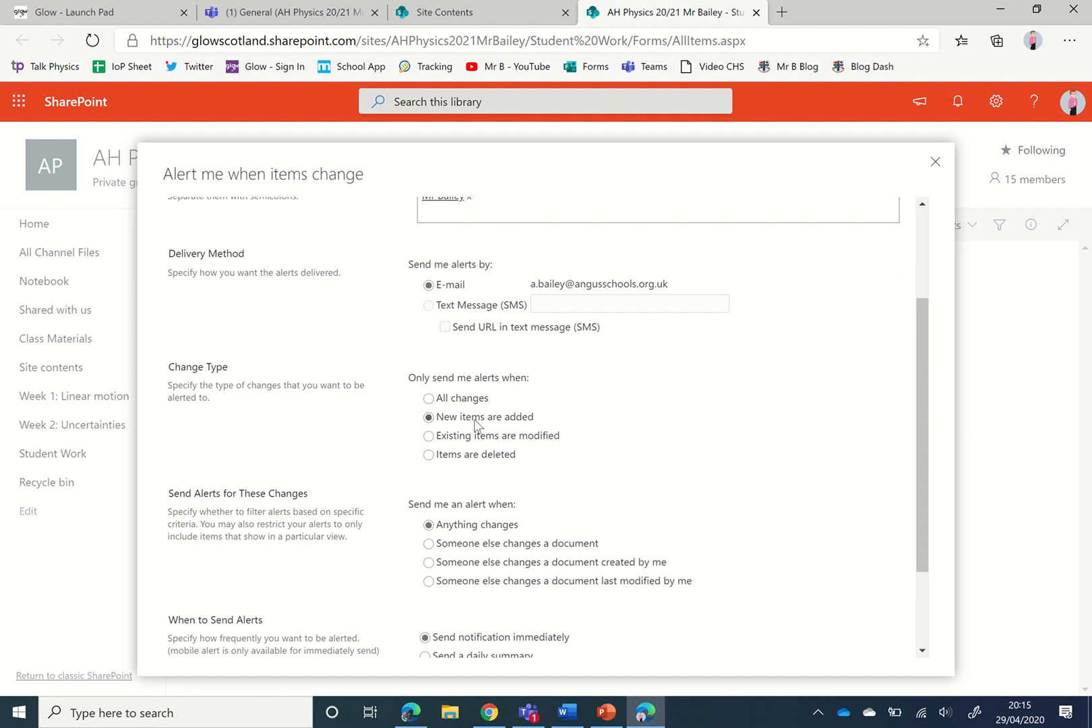
mouse_move(542, 423)
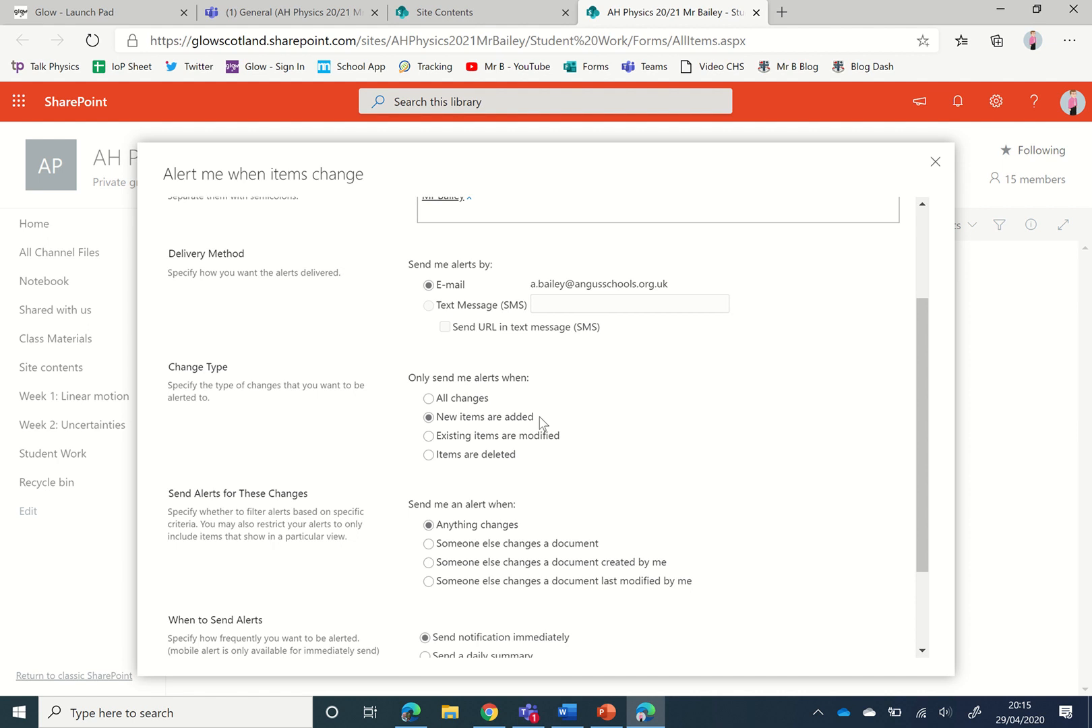
mouse_move(548, 412)
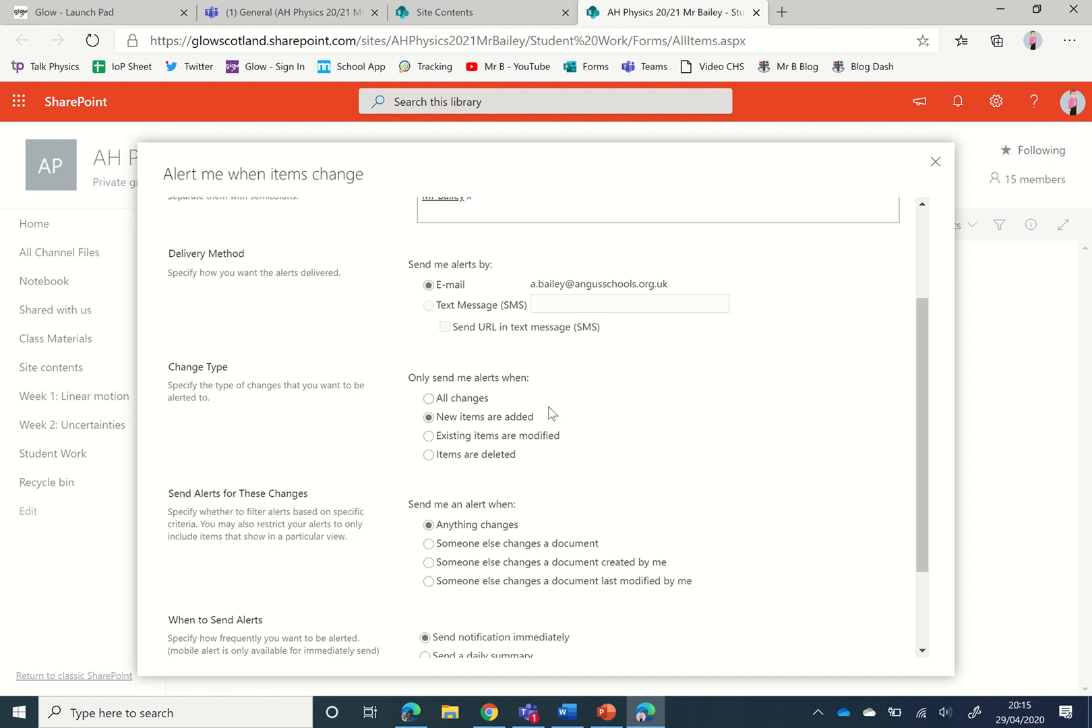
mouse_move(647, 474)
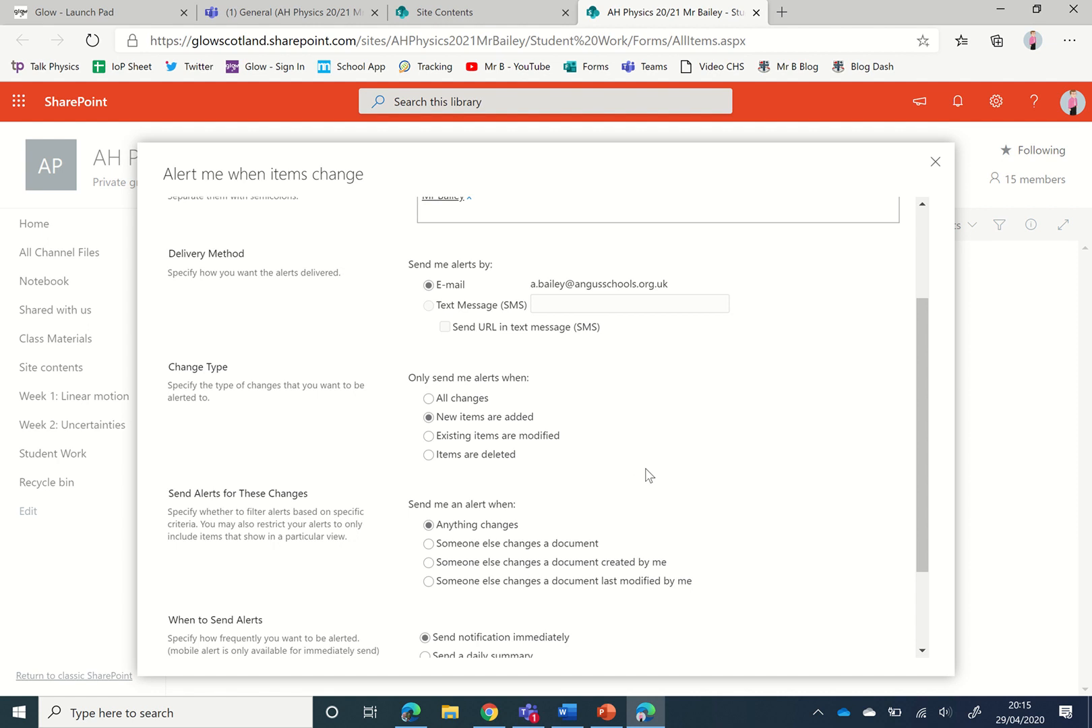
Step: Send the alert as a daily summary at 3:00 PM and save it with OK
scroll("down", 3)
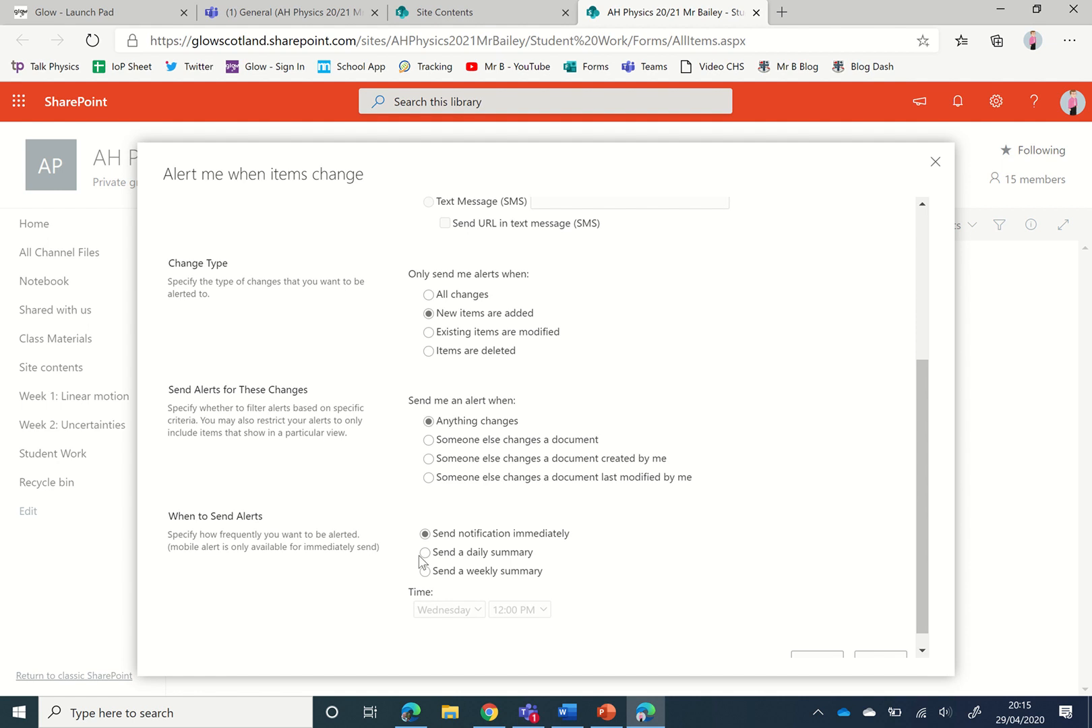
left_click(425, 552)
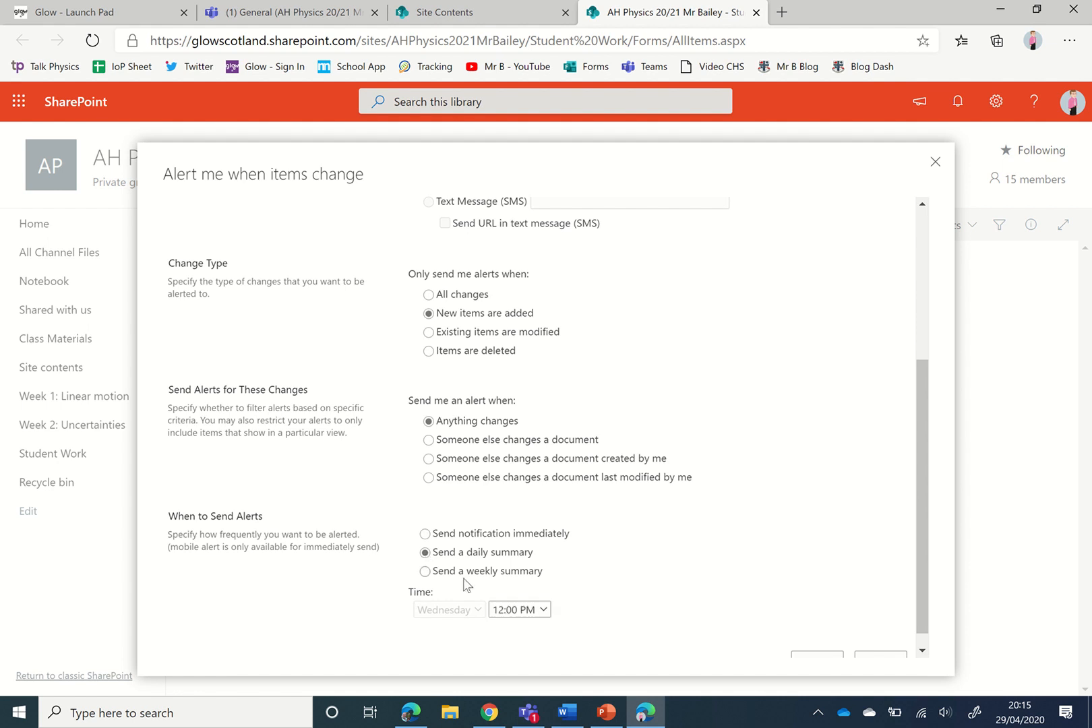
mouse_move(467, 608)
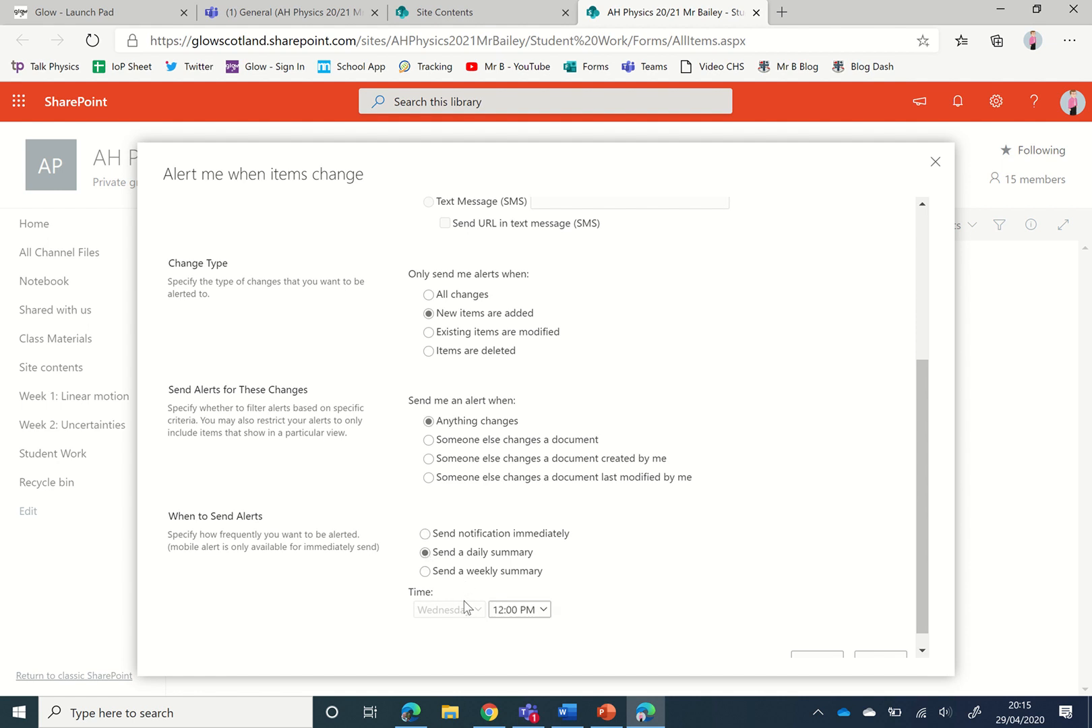
left_click(519, 609)
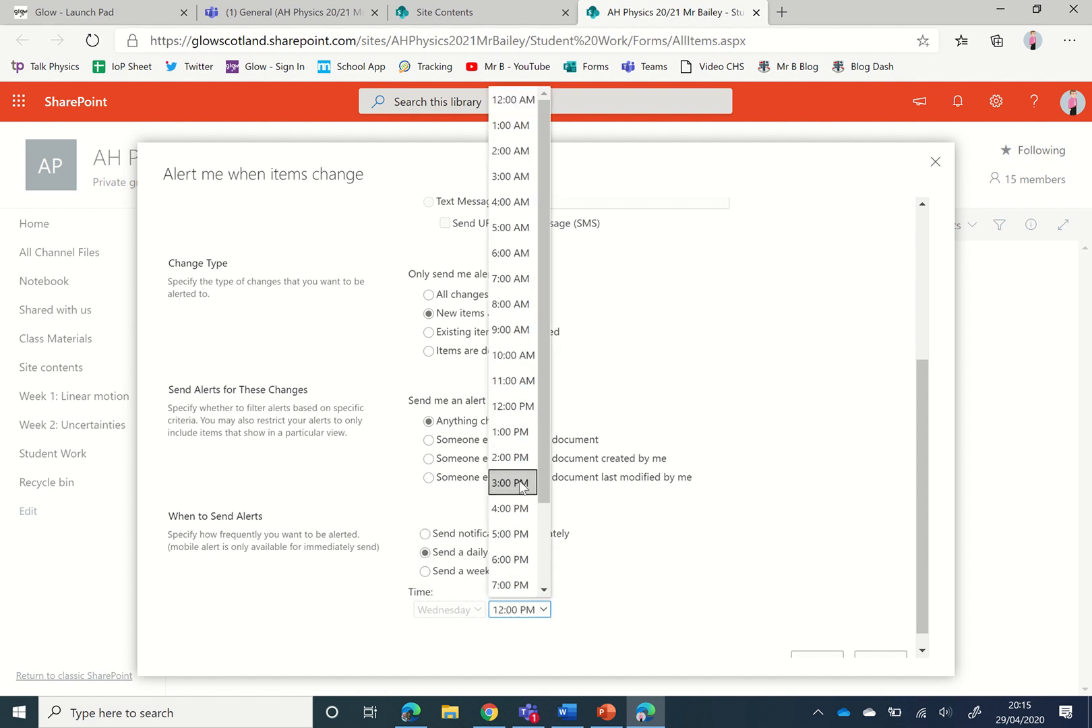
left_click(511, 483)
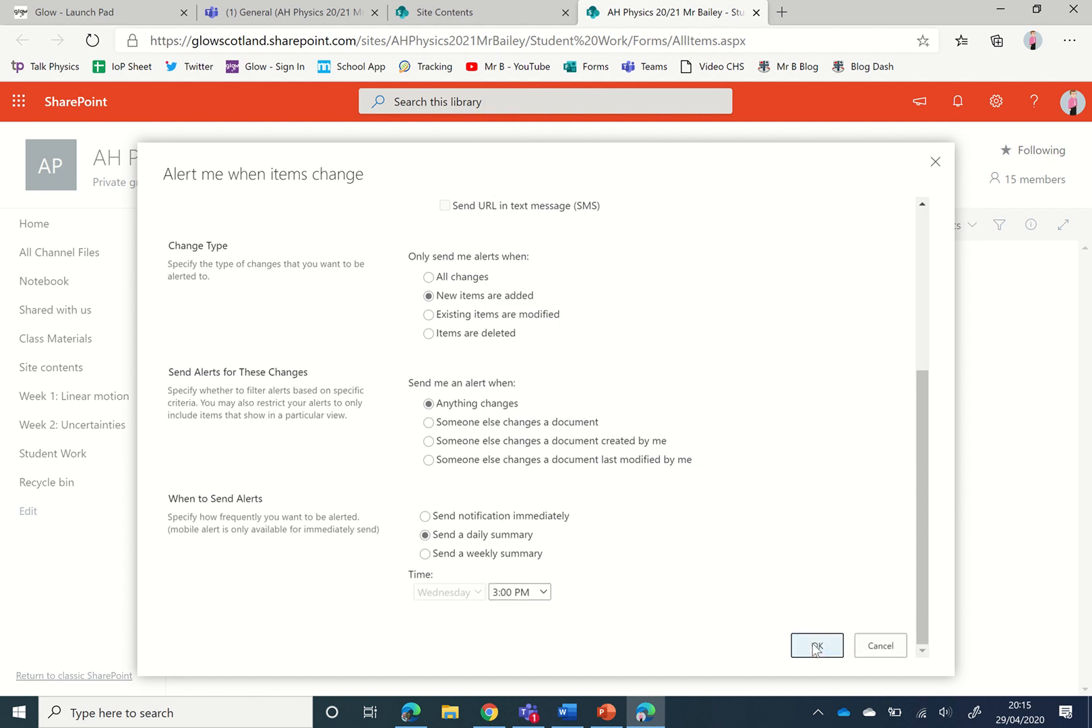
left_click(815, 645)
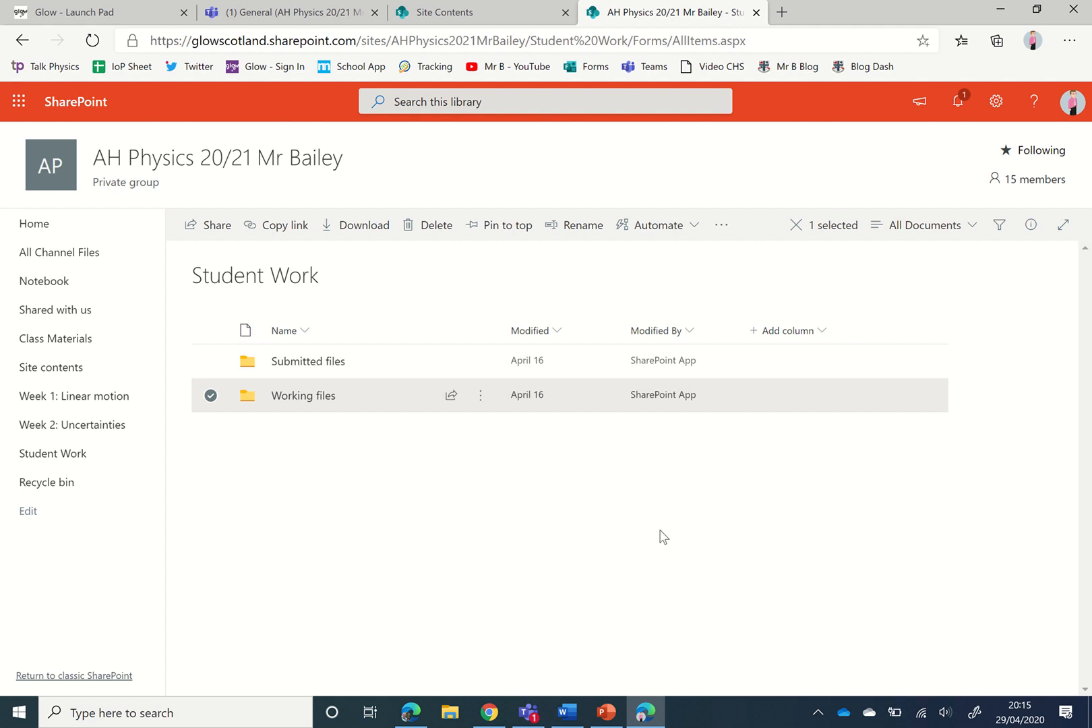
mouse_move(511, 473)
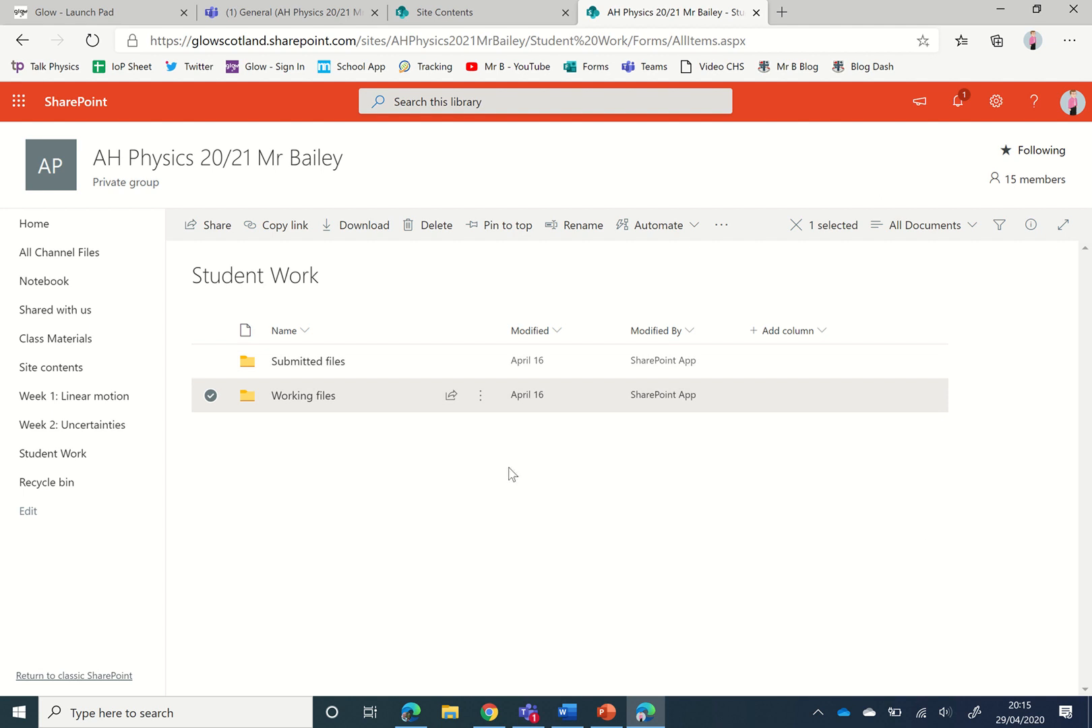
mouse_move(721, 223)
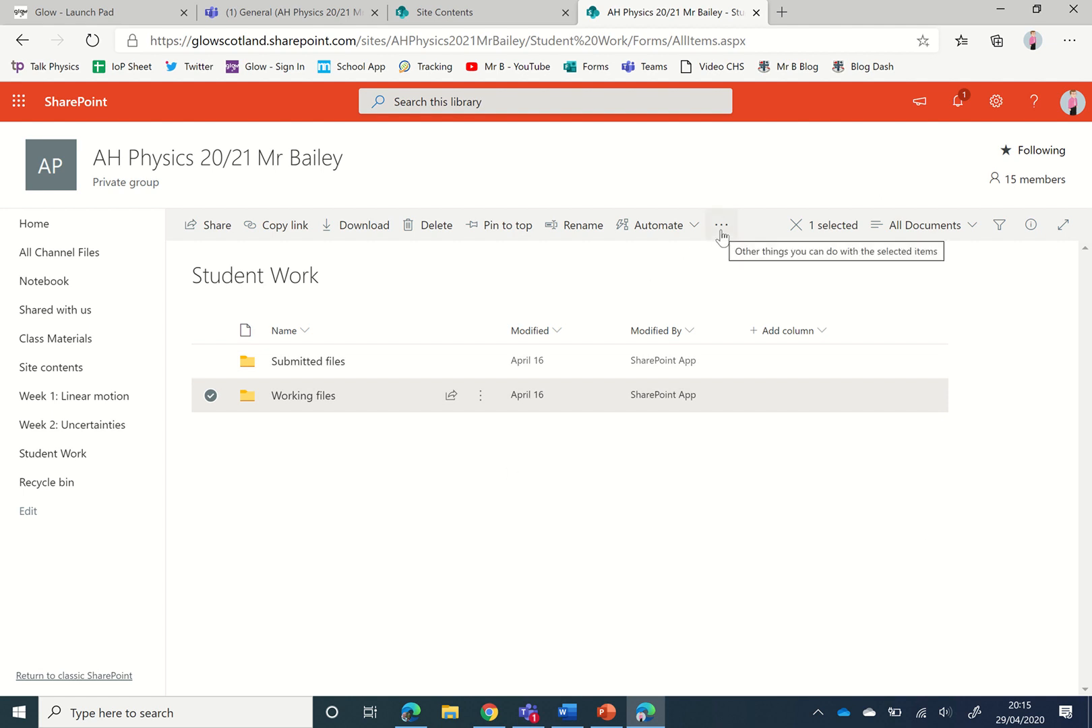
Step: Open Manage my alerts to list the daily Student Work: Working files alert
left_click(721, 224)
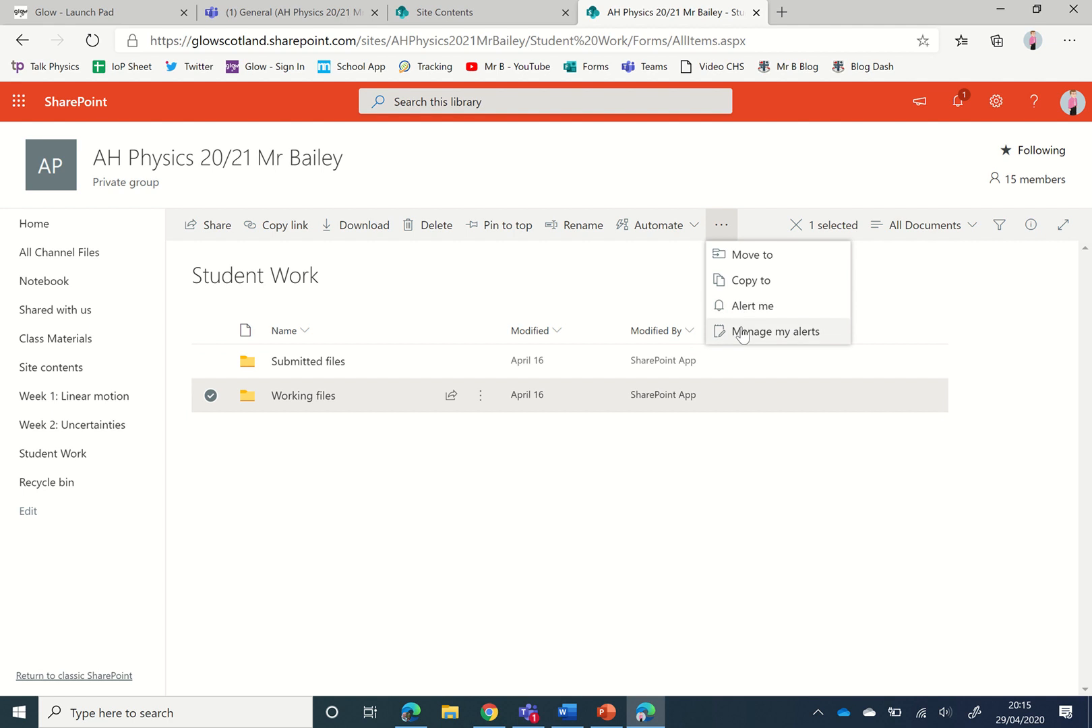
left_click(773, 330)
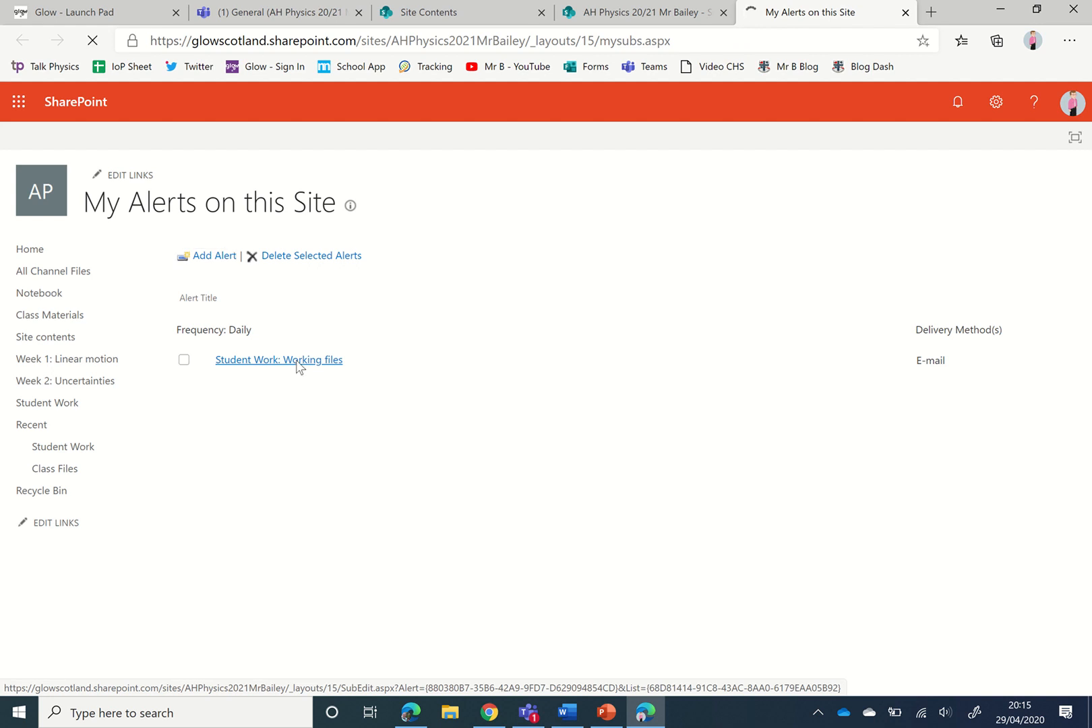
Step: Open the Student Work: Working files alert's edit page confirming new items, daily summary at 3:00 PM
left_click(278, 360)
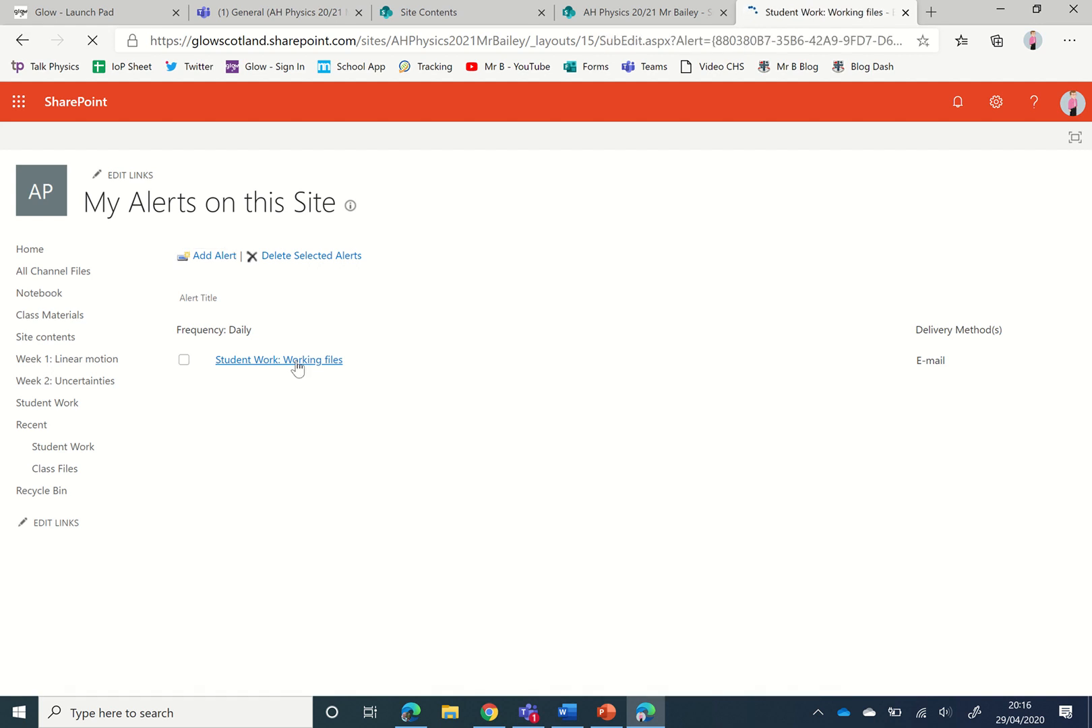
left_click(278, 359)
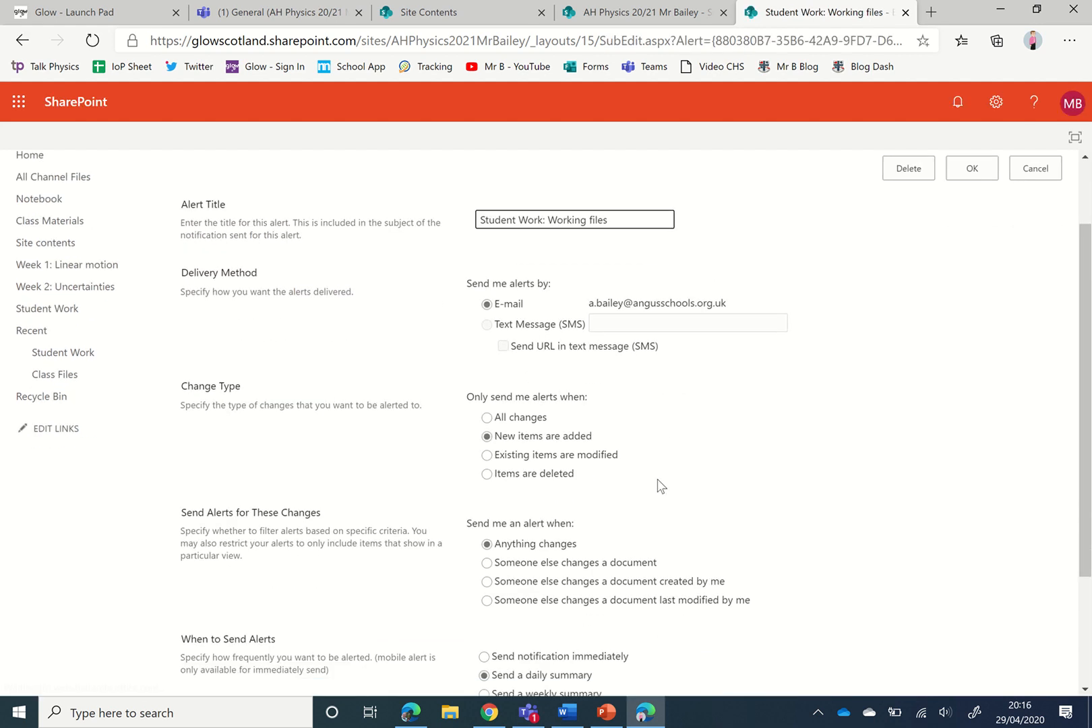
scroll("down", 3)
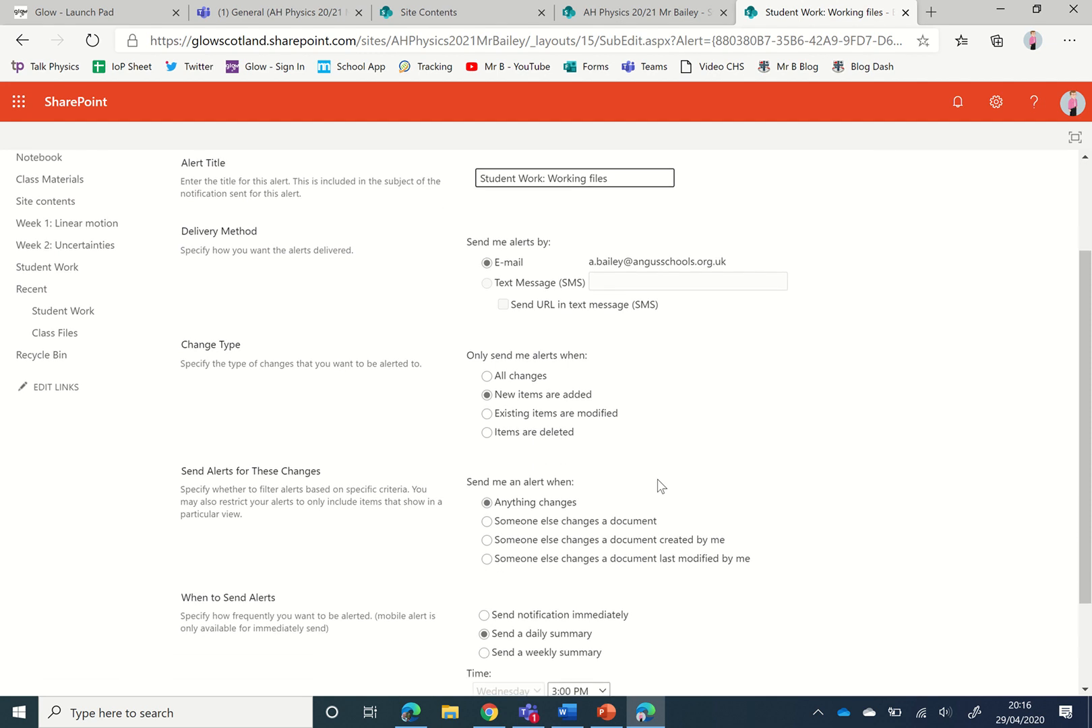